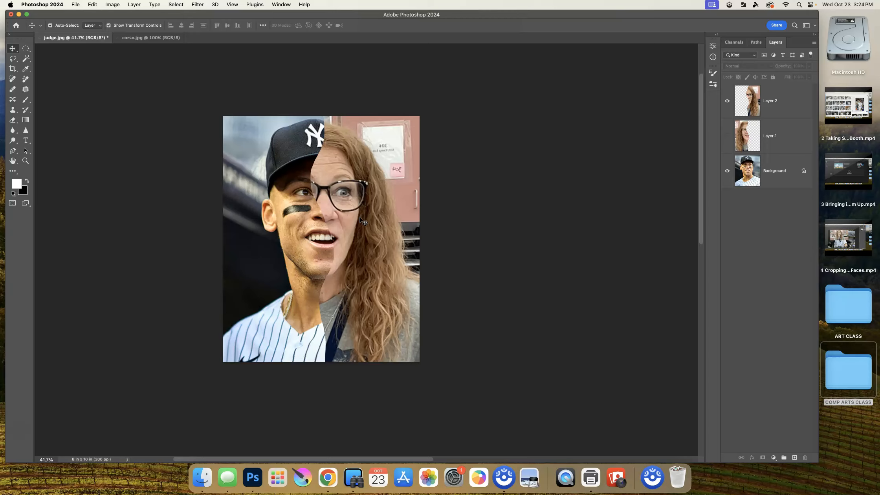
mouse_move(629, 191)
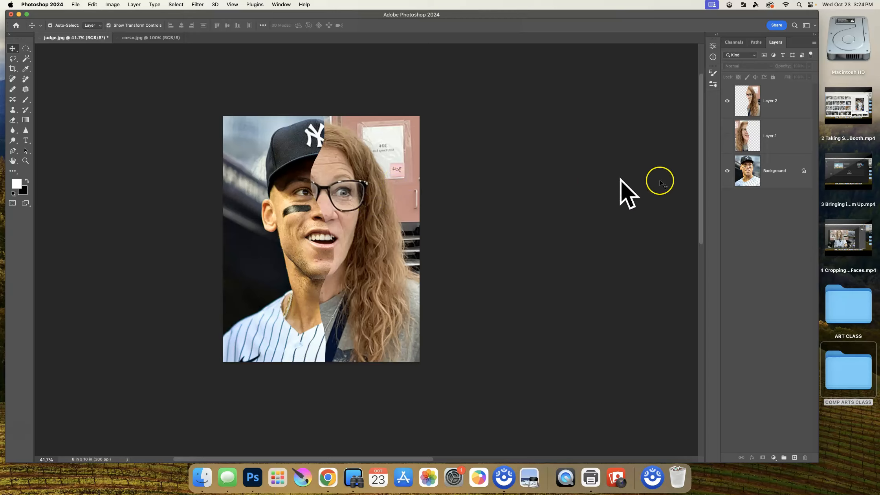
mouse_move(479, 221)
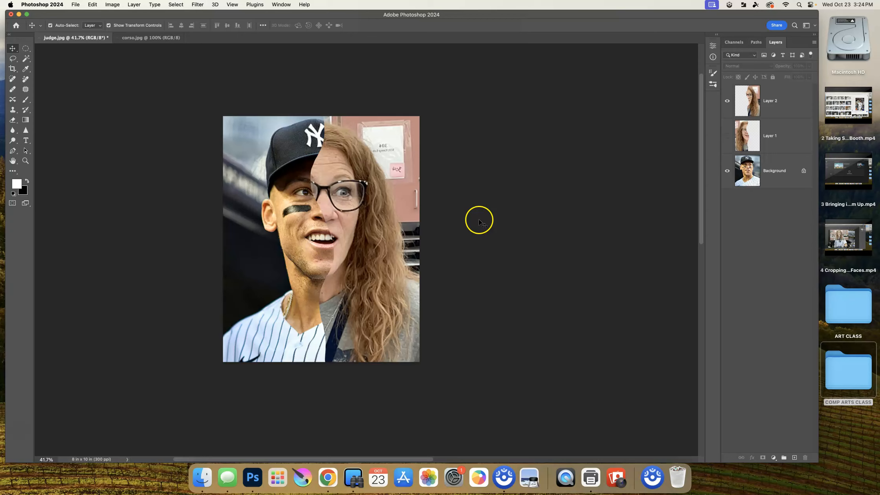
mouse_move(317, 214)
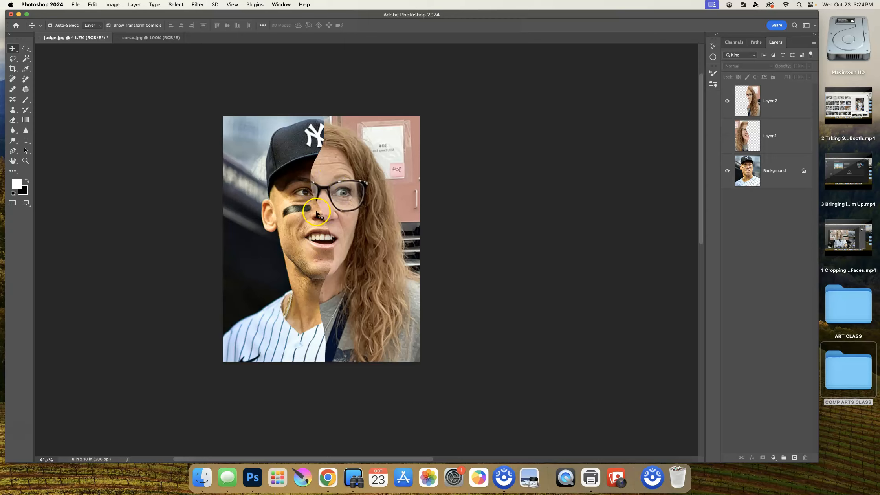
mouse_move(334, 291)
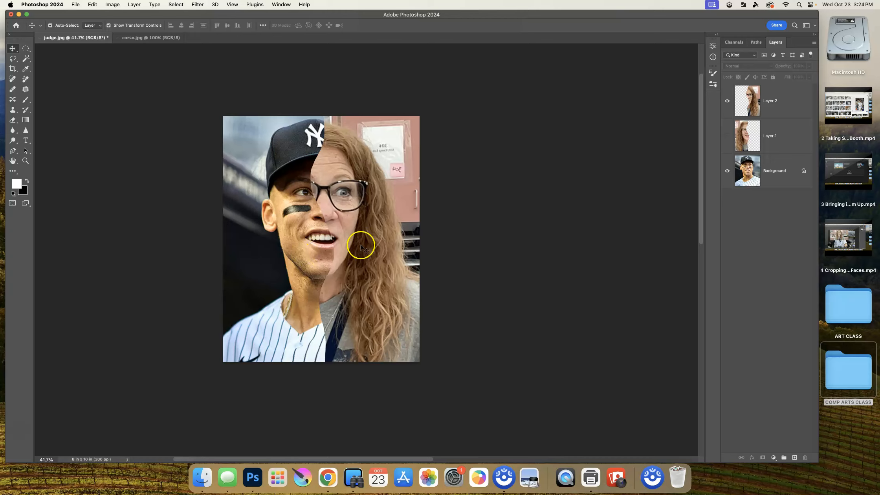
mouse_move(273, 267)
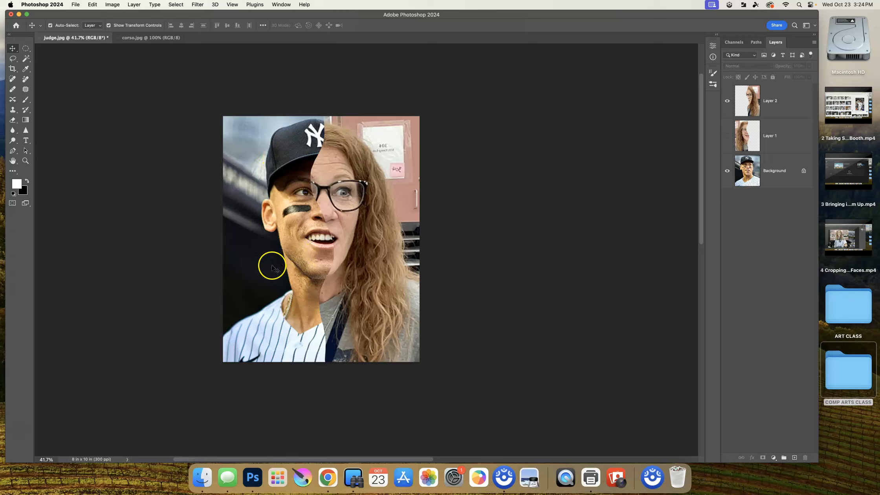
mouse_move(387, 167)
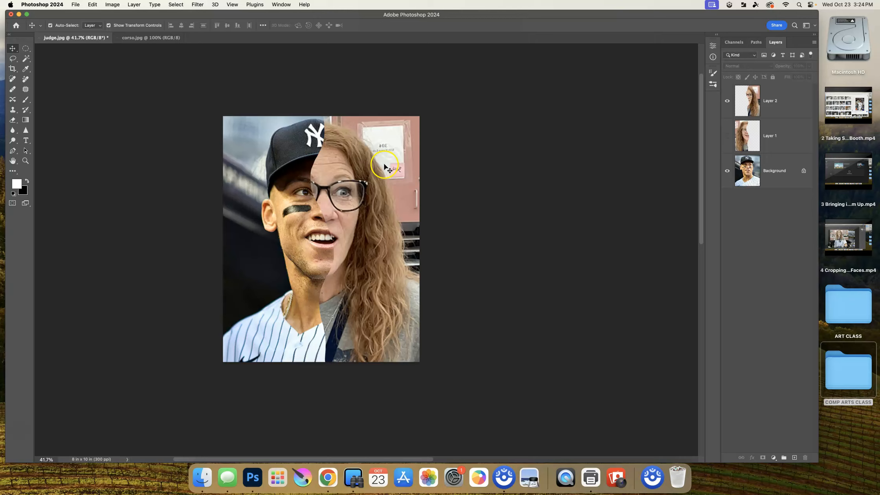
mouse_move(394, 302)
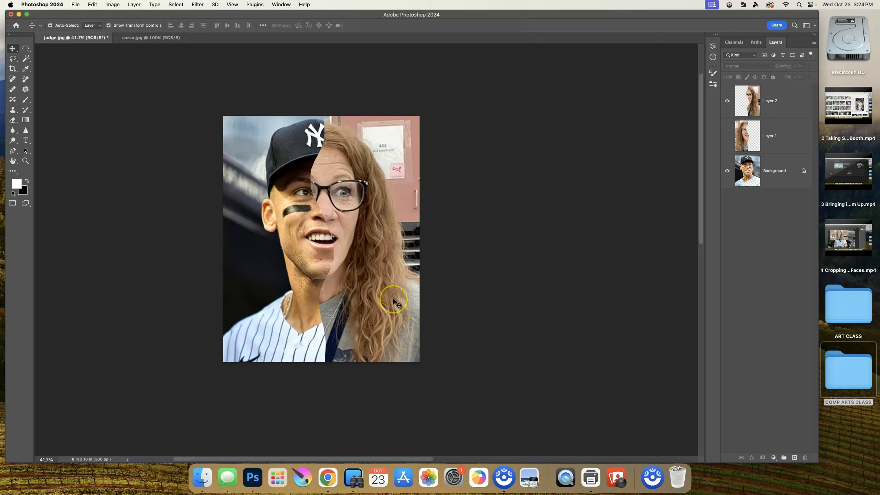
mouse_move(440, 314)
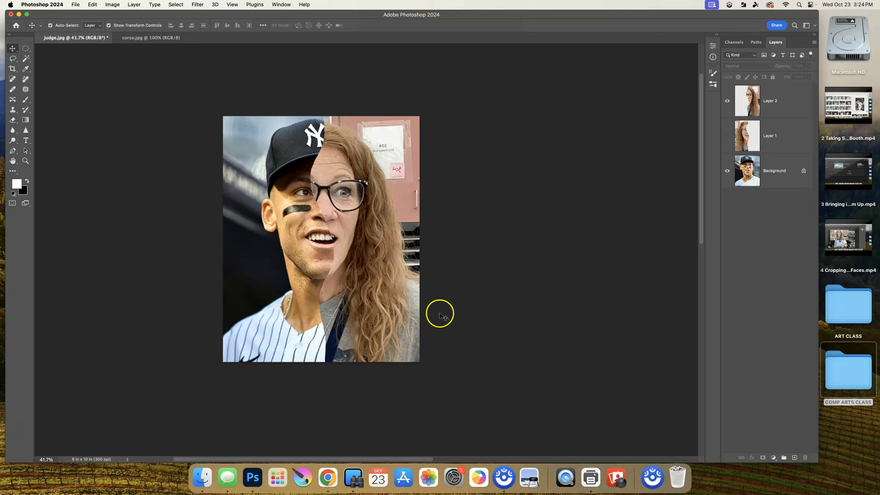
mouse_move(402, 310)
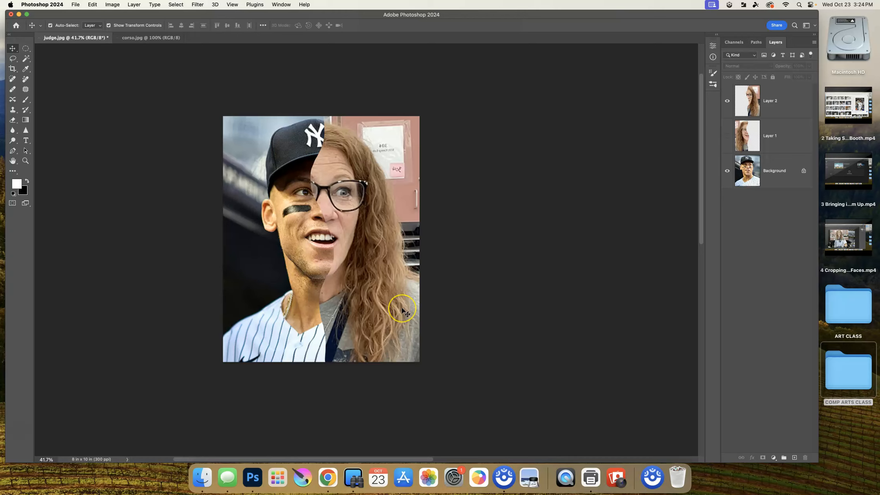
mouse_move(360, 214)
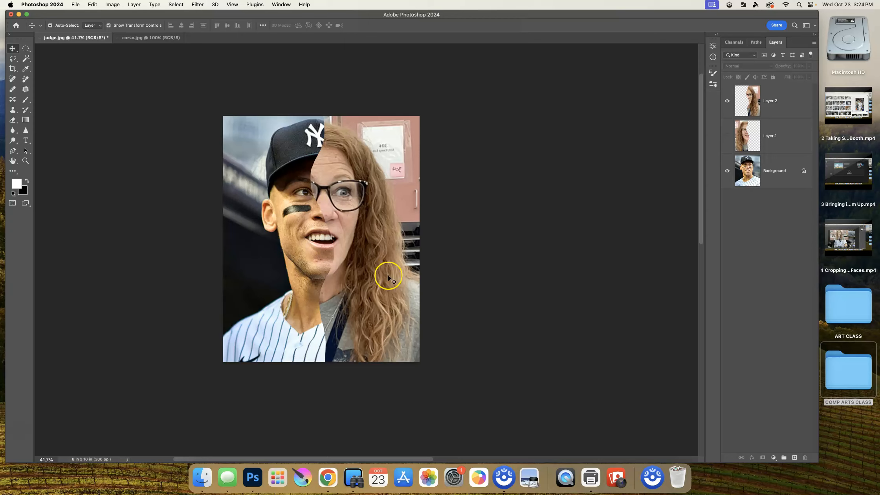
mouse_move(364, 228)
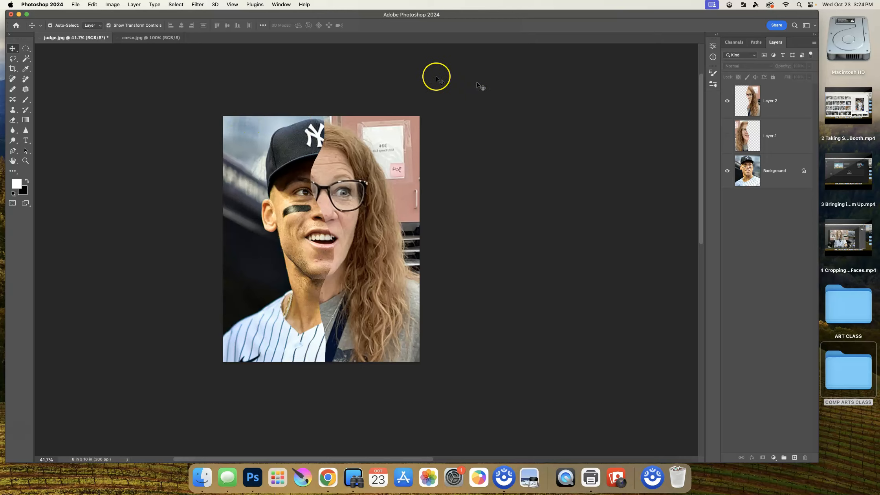
mouse_move(151, 49)
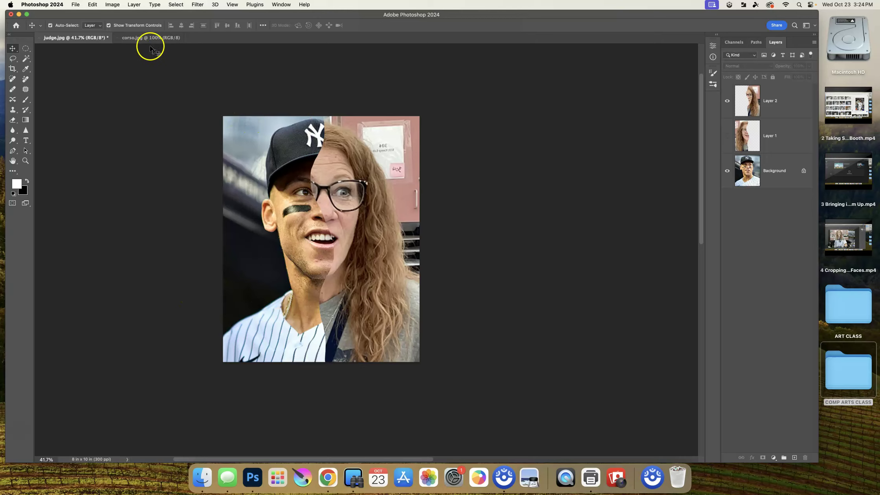
Select Layer 2, the long-haired portrait, and bring up its Levels adjustment at default values
left_click(111, 5)
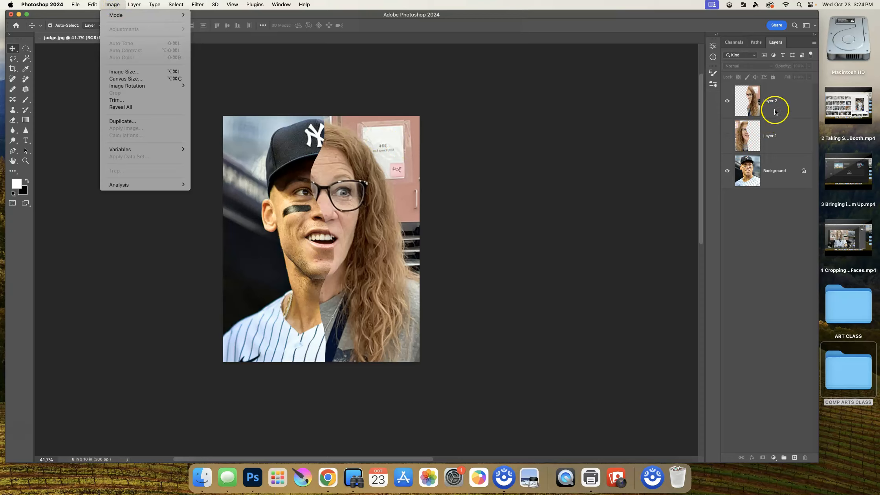
left_click(769, 101)
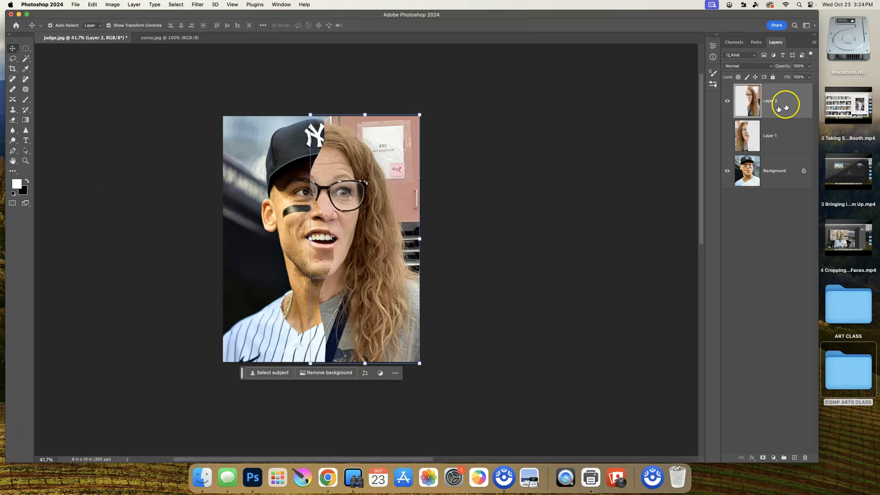
left_click(727, 101)
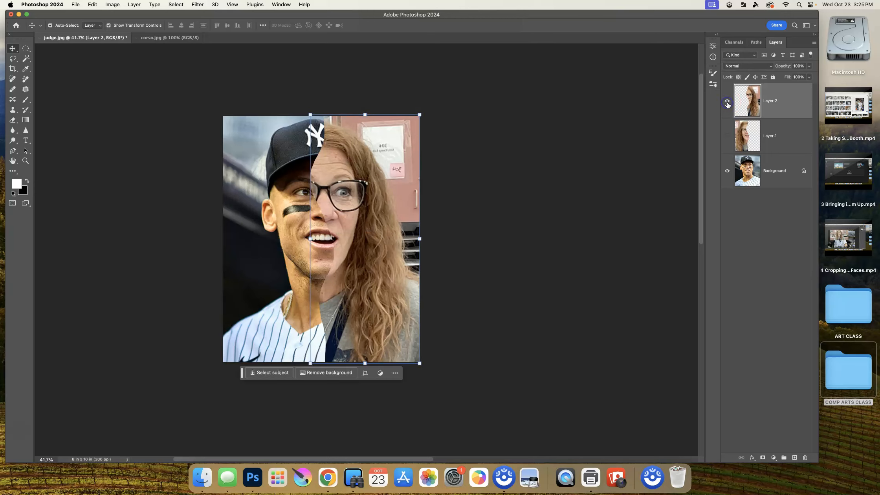
left_click(112, 4)
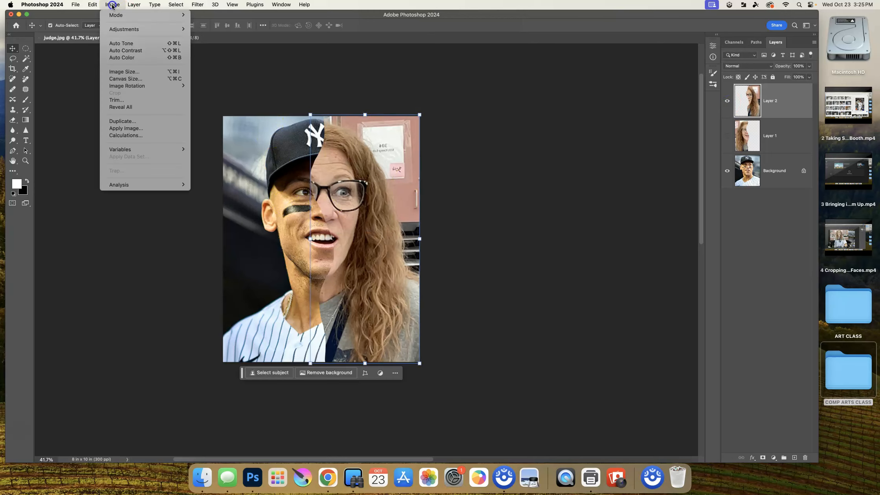
left_click(124, 29)
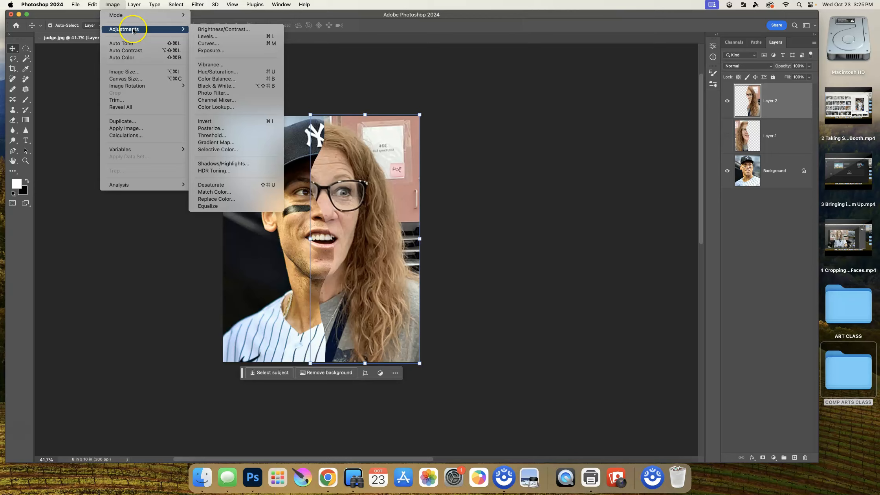
mouse_move(206, 36)
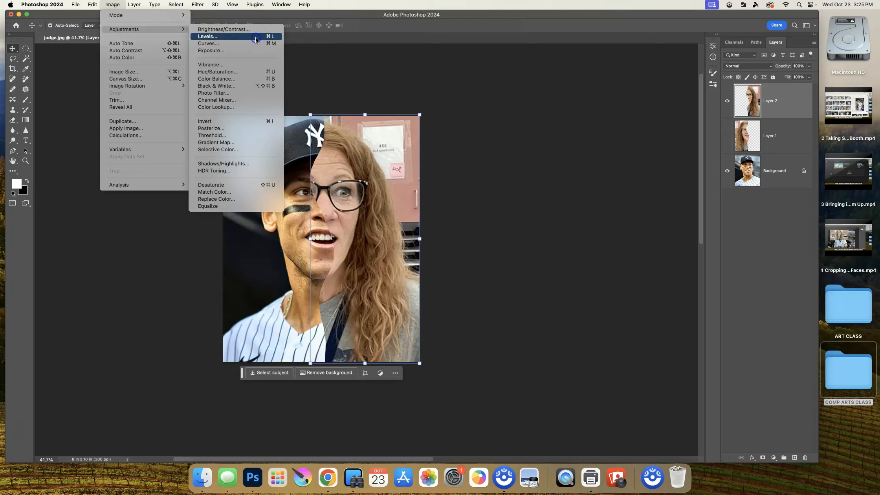
left_click(207, 37)
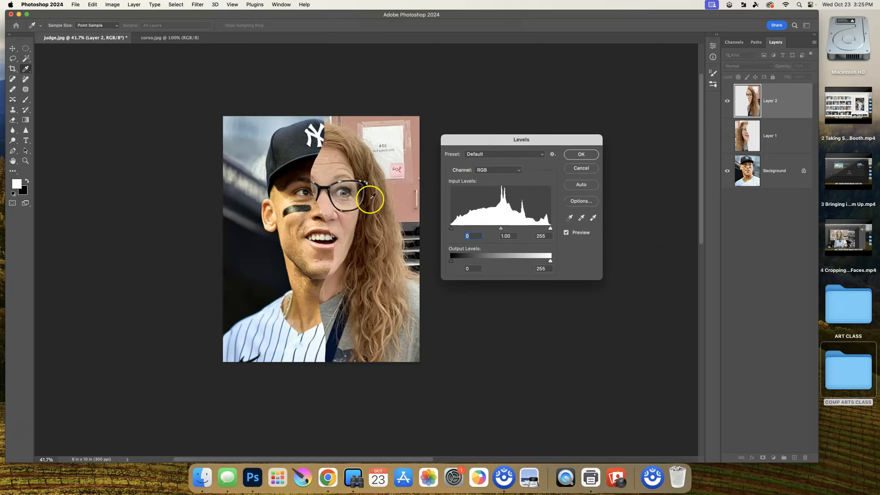
mouse_move(367, 181)
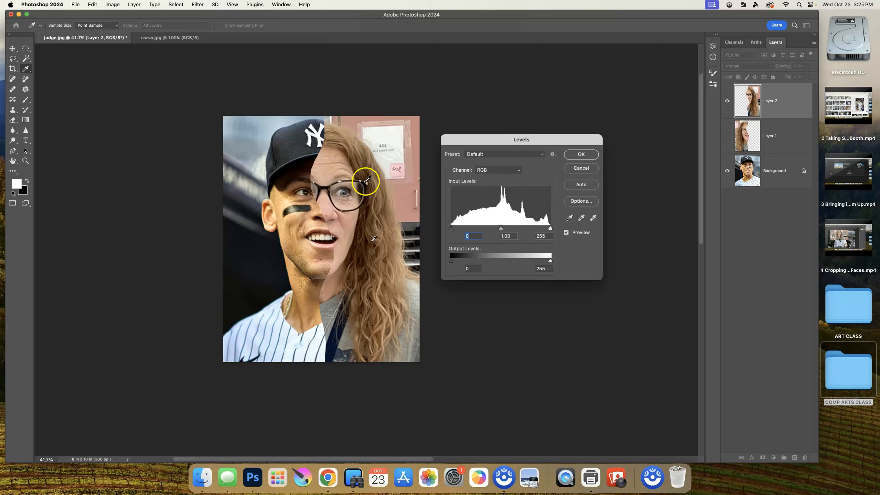
mouse_move(490, 236)
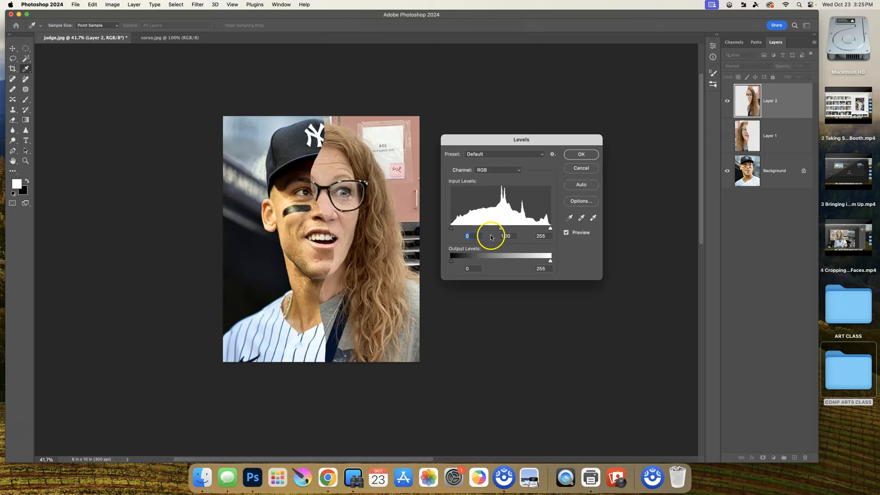
mouse_move(527, 269)
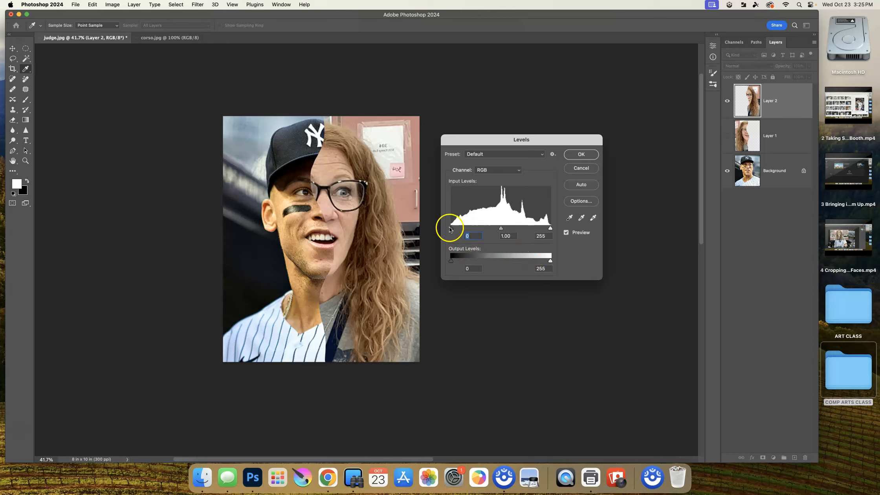
mouse_move(538, 232)
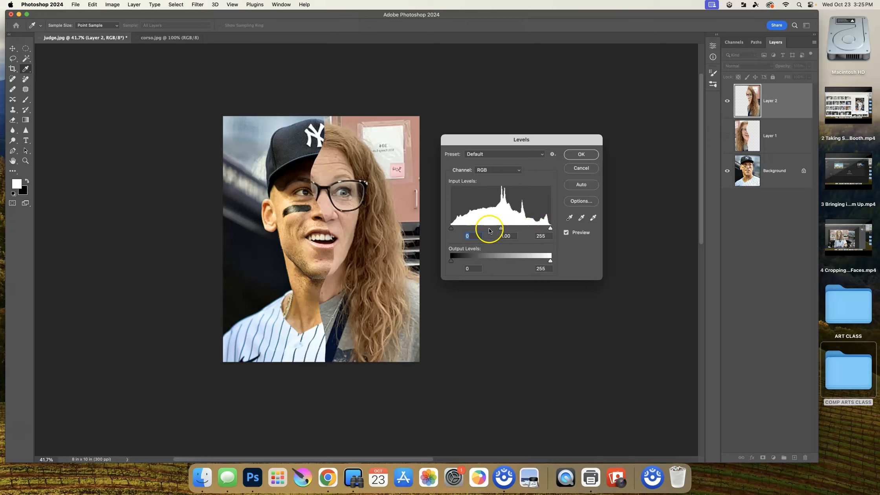
mouse_move(480, 216)
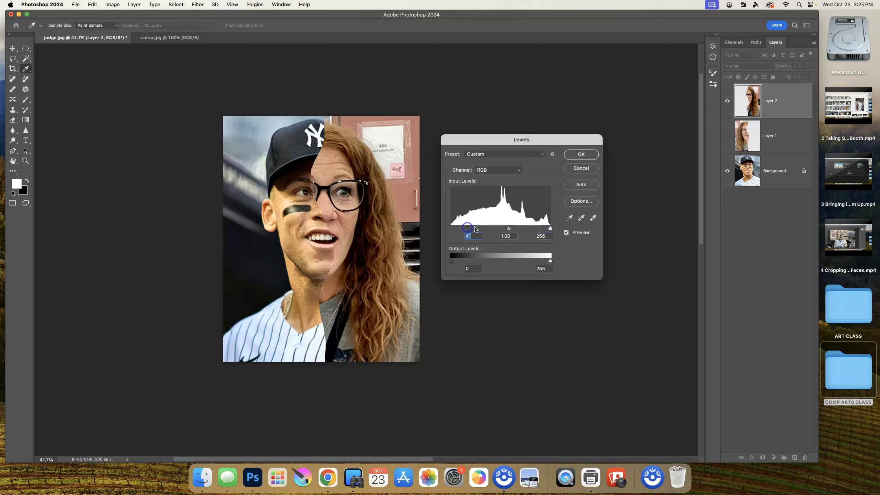
mouse_move(550, 224)
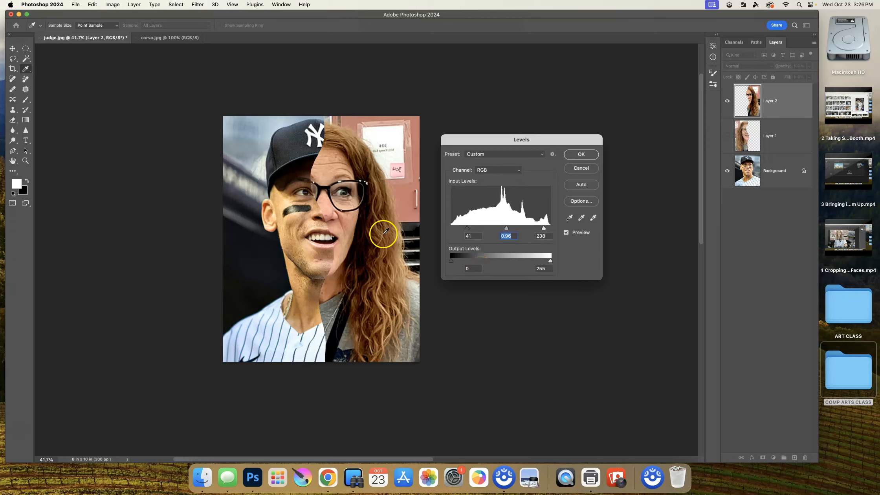
mouse_move(387, 287)
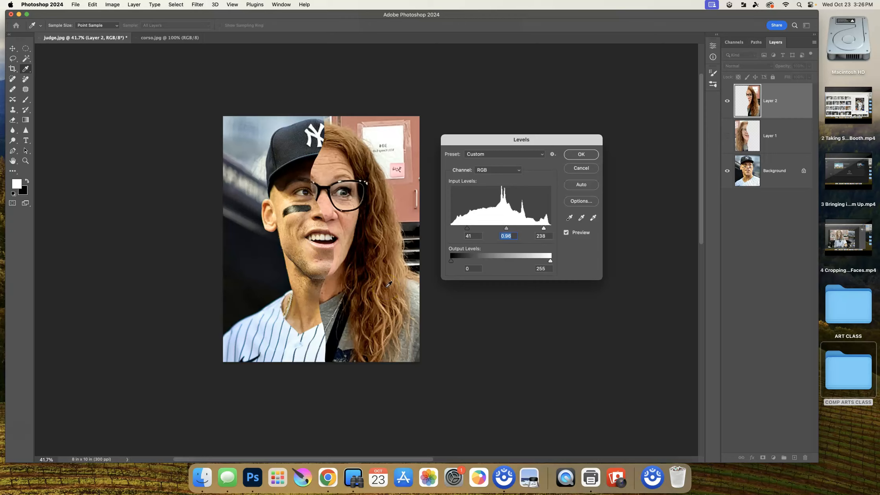
mouse_move(465, 265)
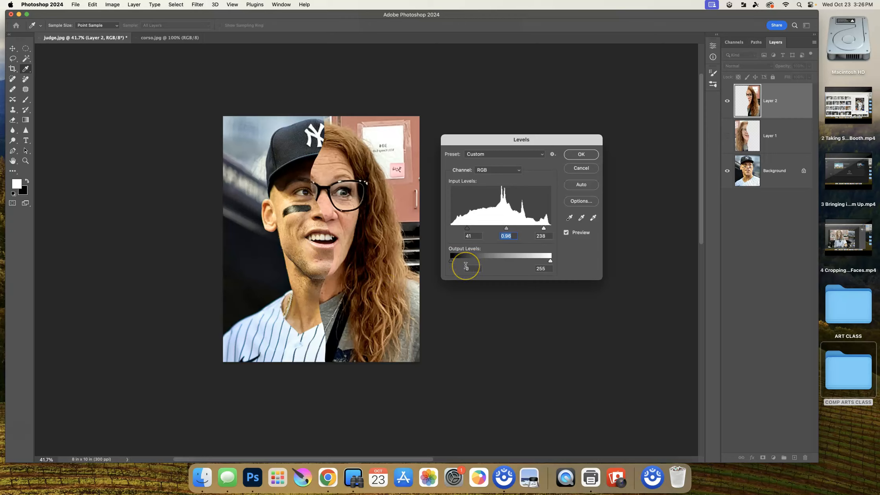
mouse_move(452, 259)
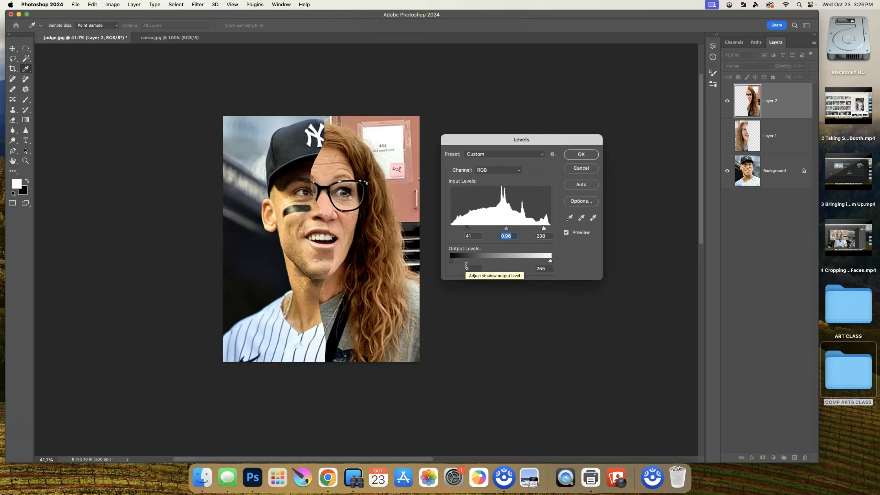
Toggle the Levels preview while Layer 2's inputs read 41, 0.96 and 238
left_click(566, 233)
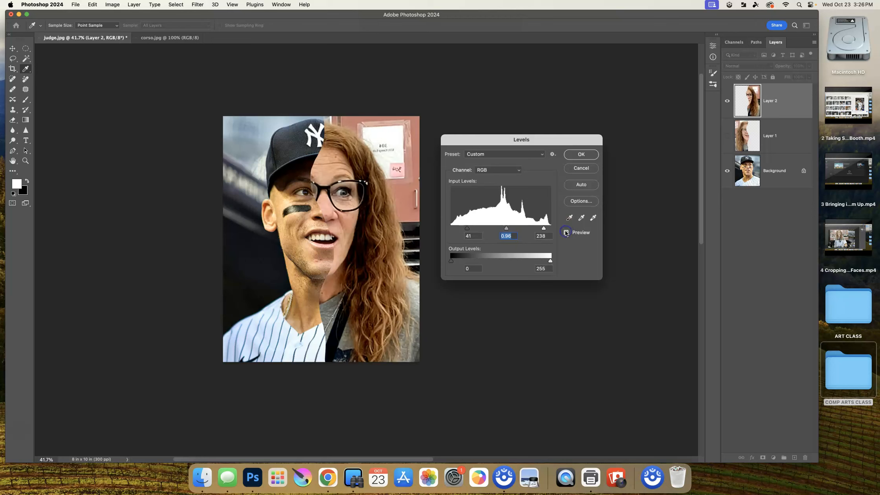
Preview the 41, 0.96, 238 Levels correction off and back on, then apply it
left_click(565, 232)
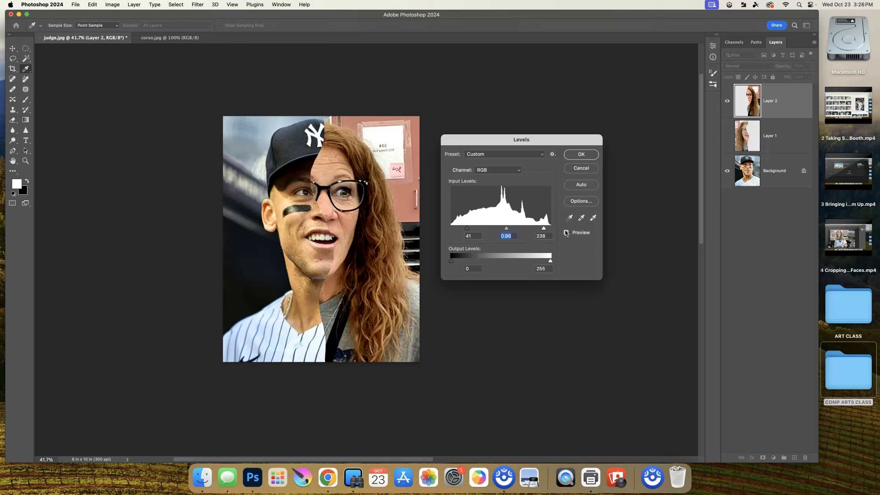
left_click(581, 154)
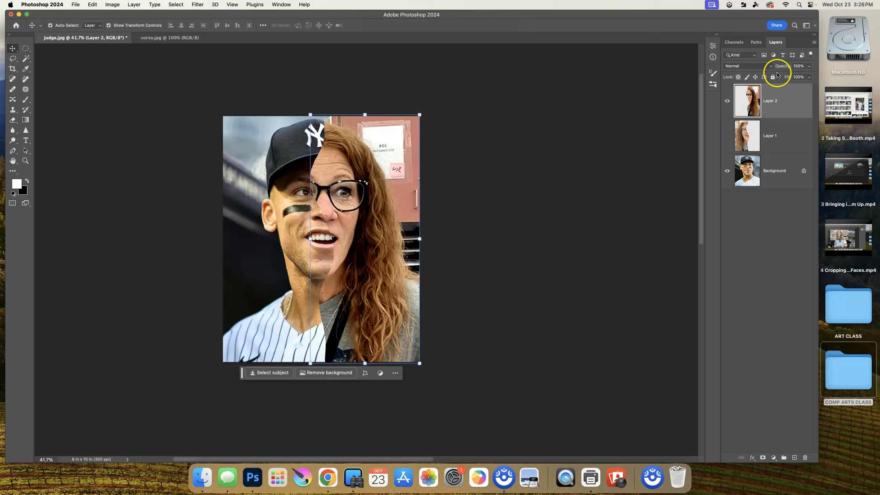
mouse_move(775, 197)
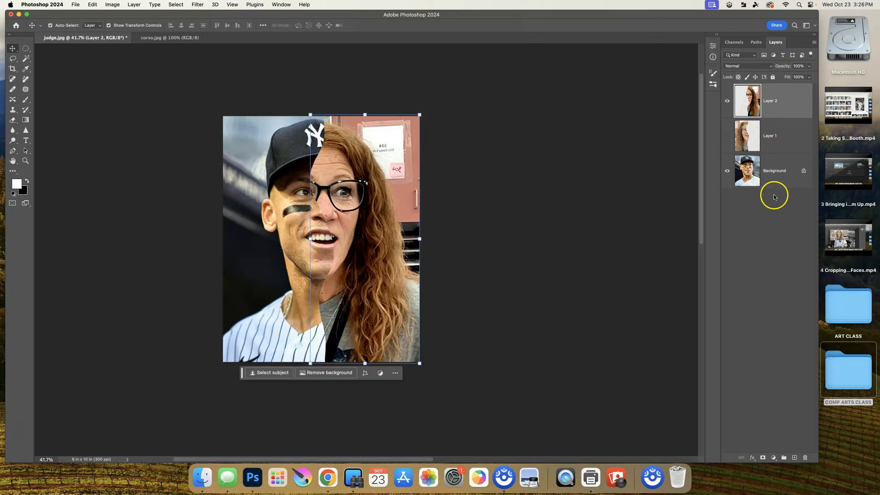
mouse_move(773, 203)
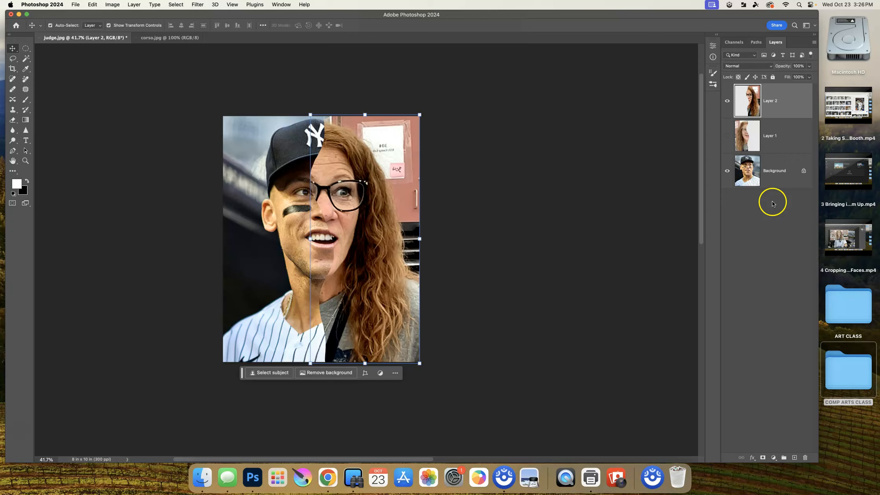
mouse_move(462, 169)
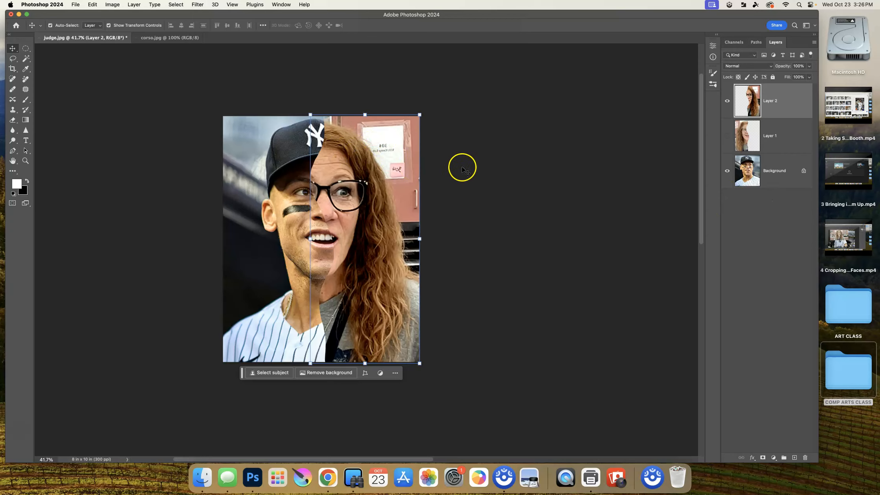
mouse_move(445, 157)
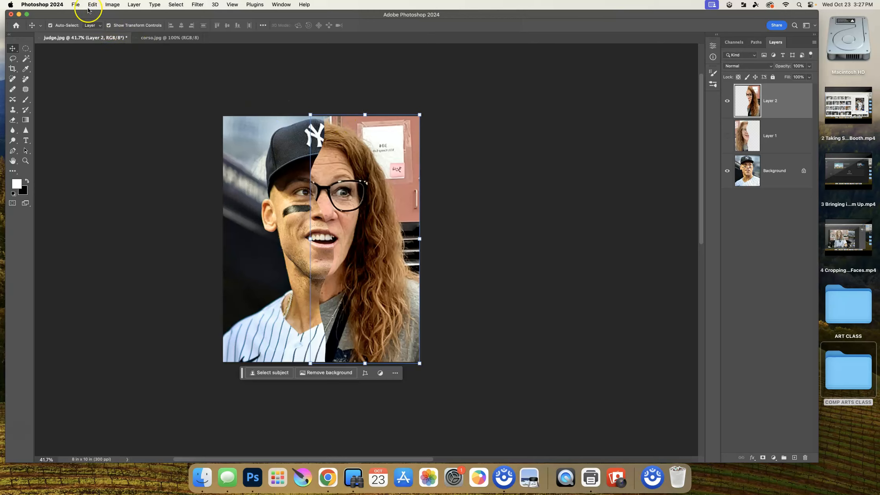
left_click(75, 5)
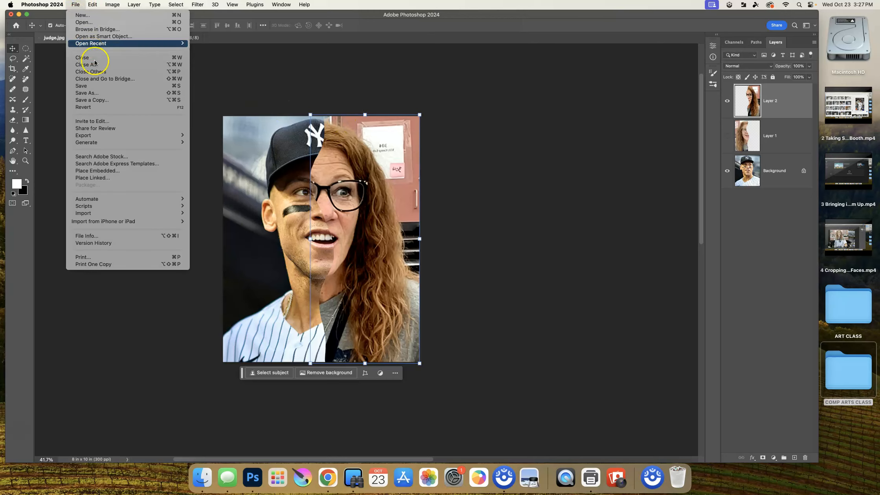
mouse_move(94, 93)
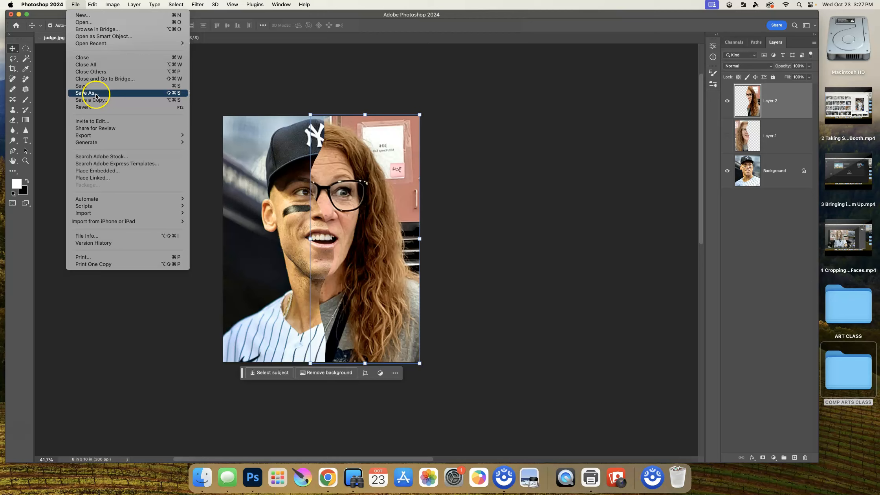
left_click(87, 93)
type("split.psd")
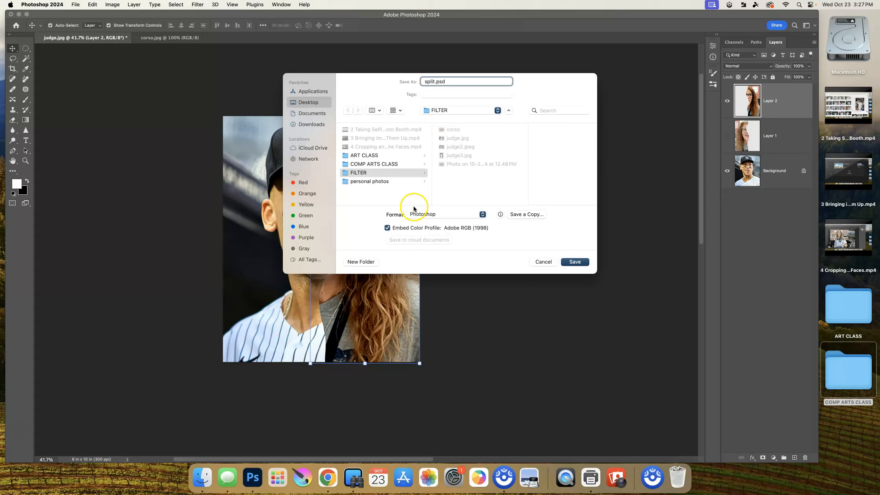
mouse_move(448, 215)
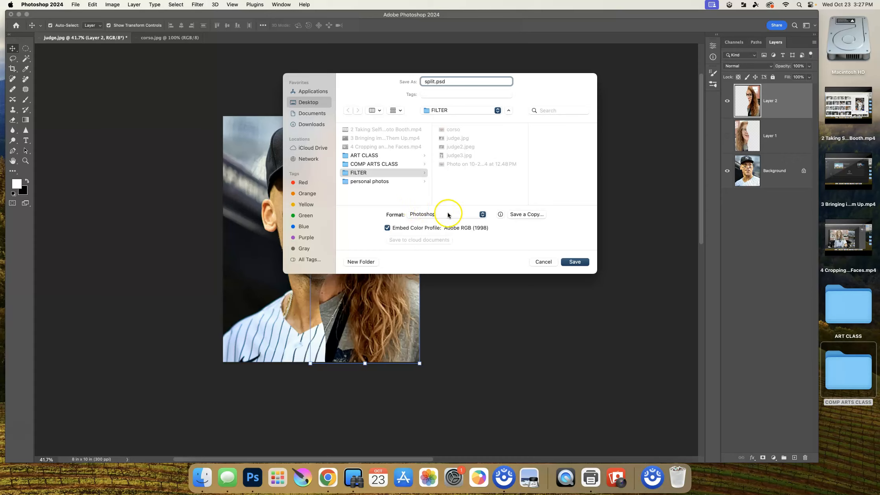
left_click(447, 214)
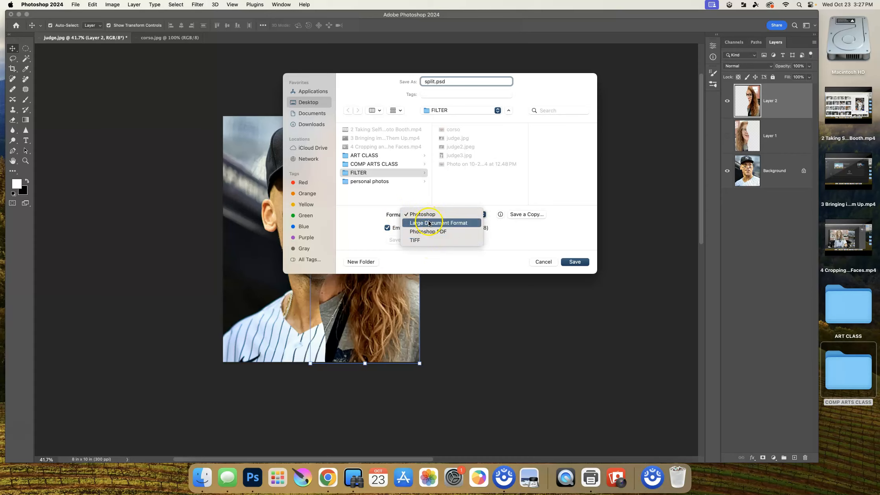
mouse_move(428, 200)
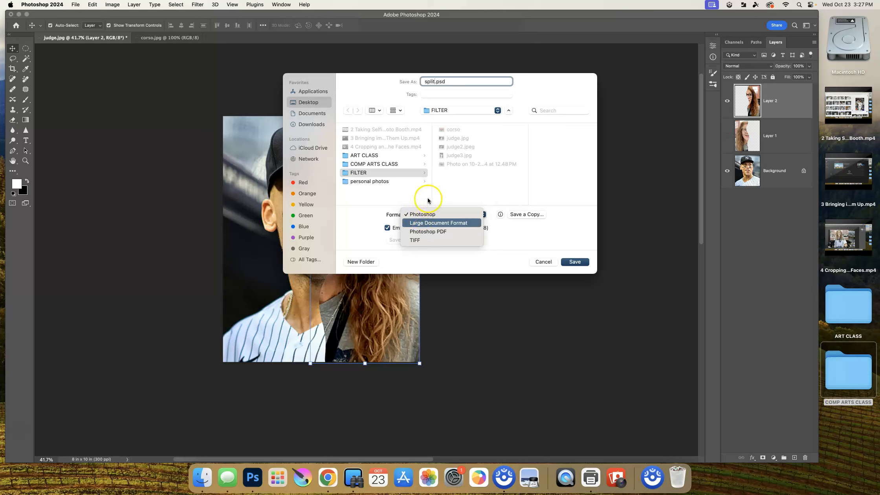
mouse_move(440, 215)
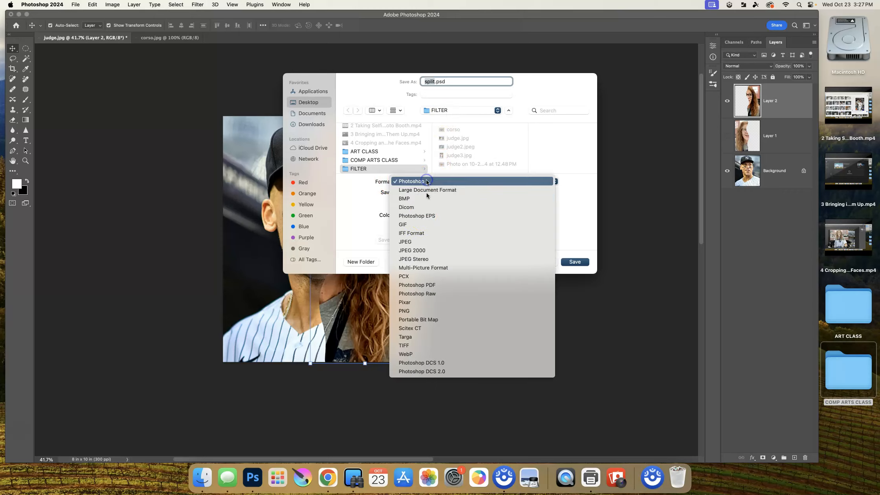
mouse_move(414, 241)
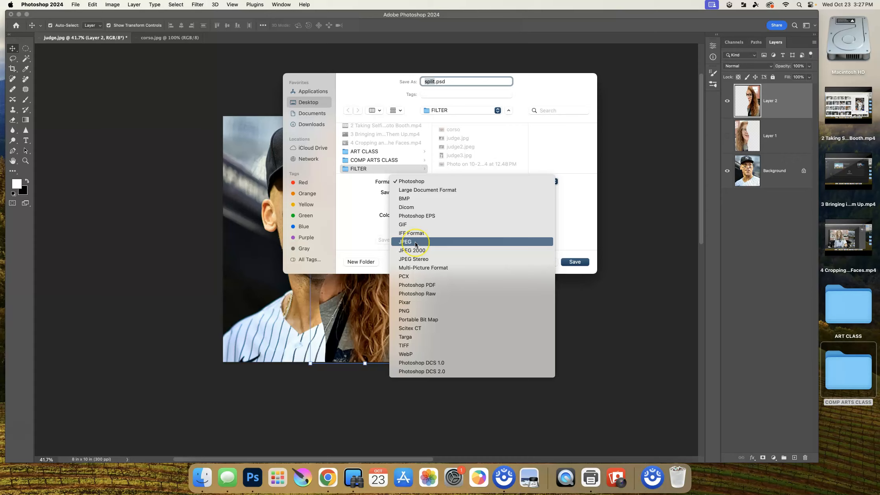
mouse_move(600, 293)
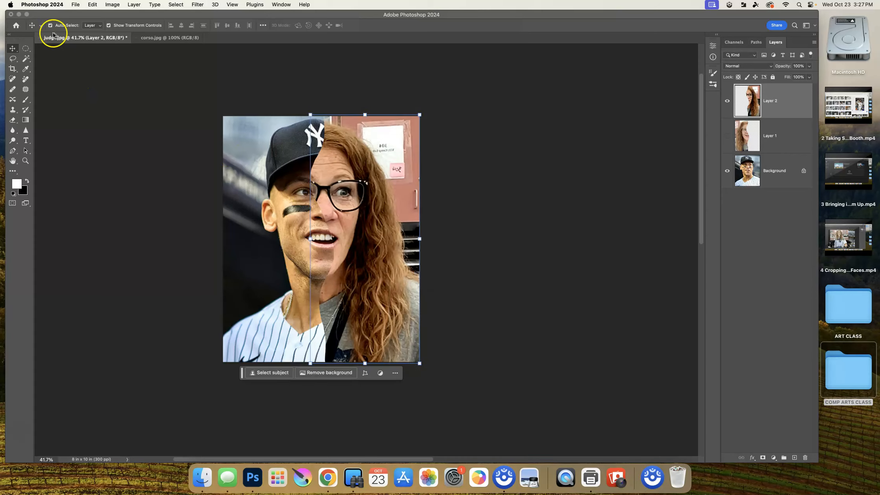
left_click(75, 4)
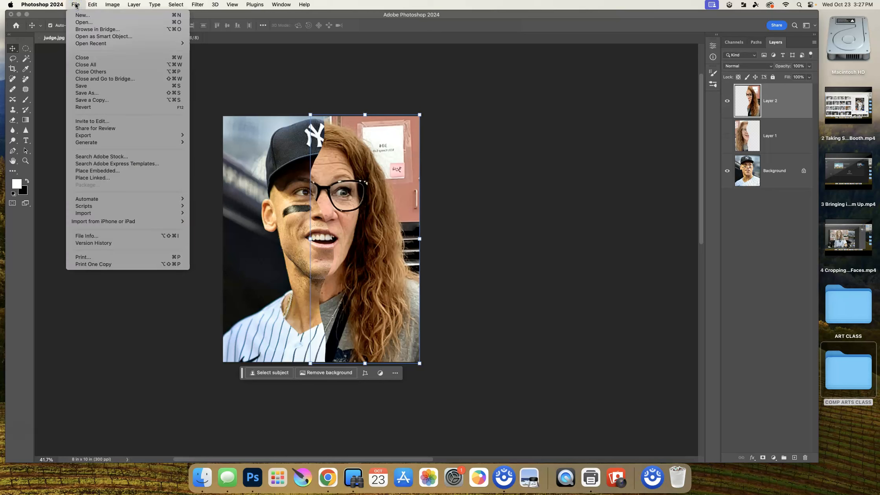
mouse_move(92, 100)
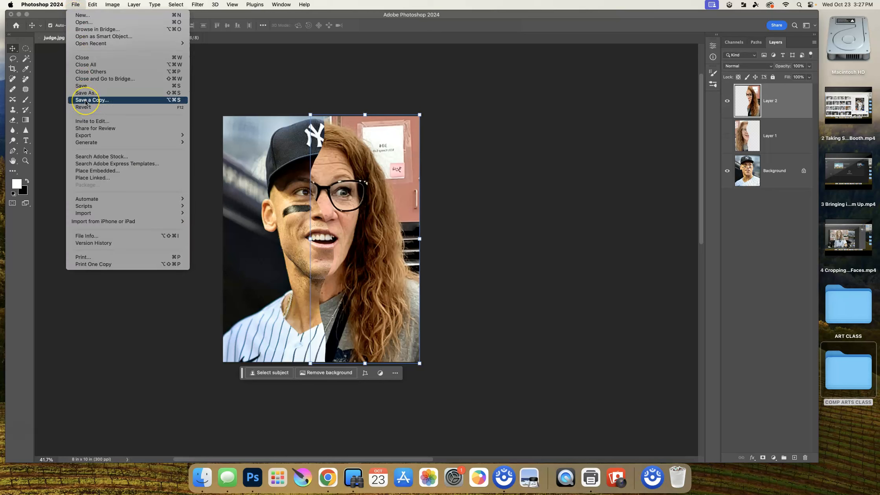
mouse_move(500, 93)
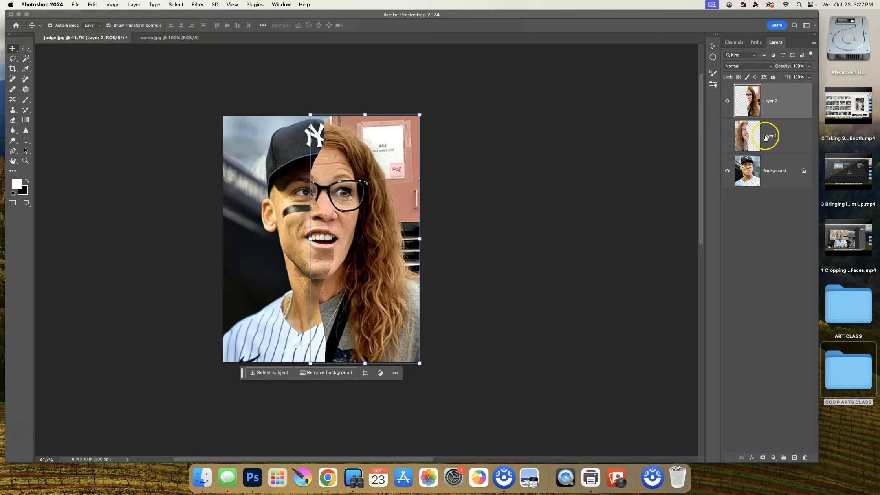
left_click(772, 100)
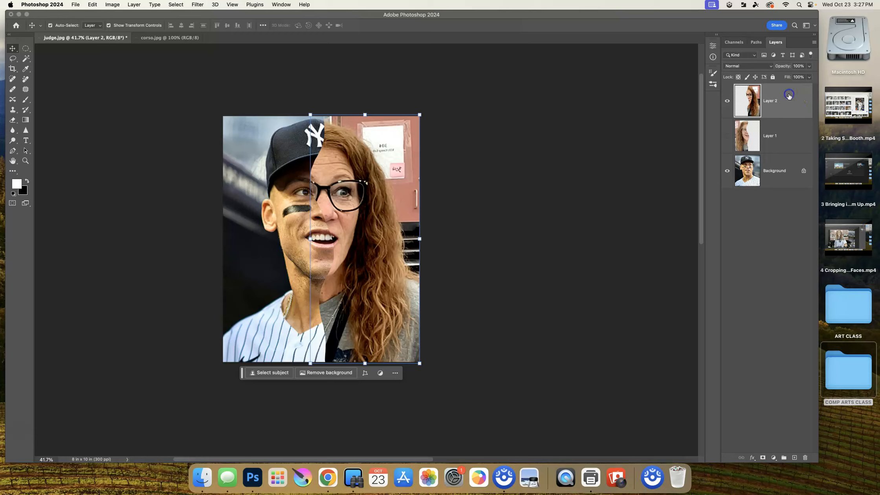
mouse_move(788, 94)
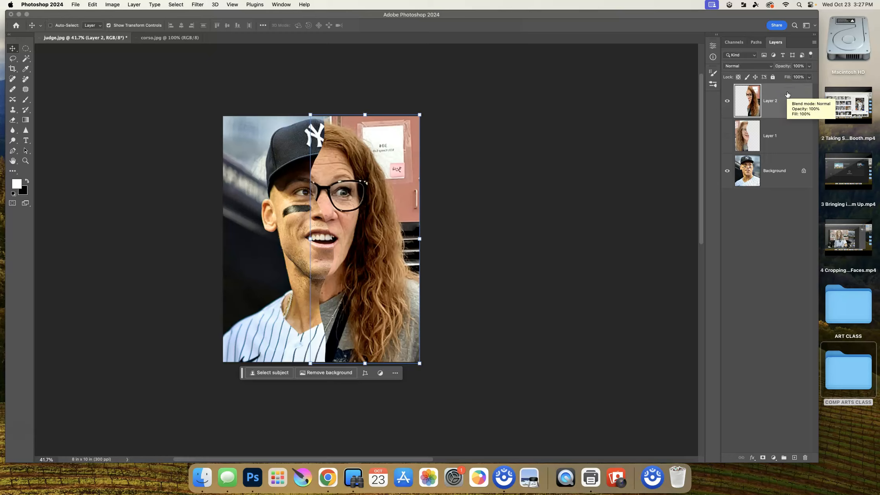
mouse_move(786, 95)
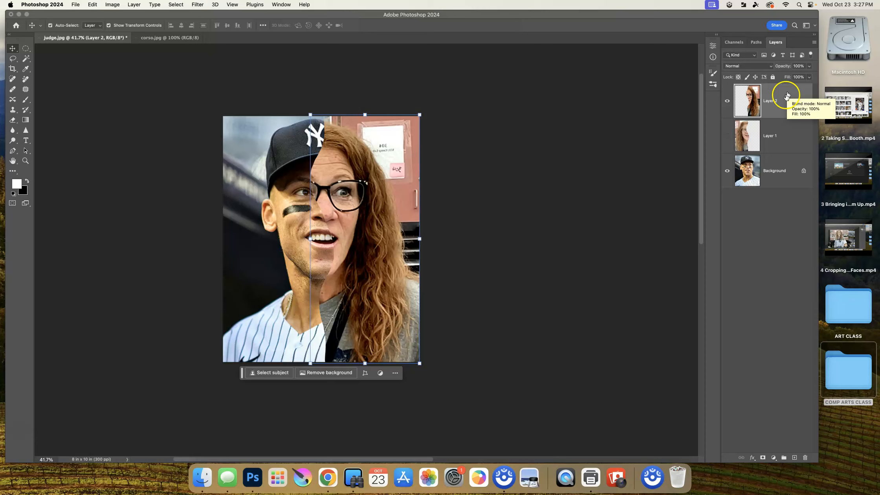
mouse_move(765, 137)
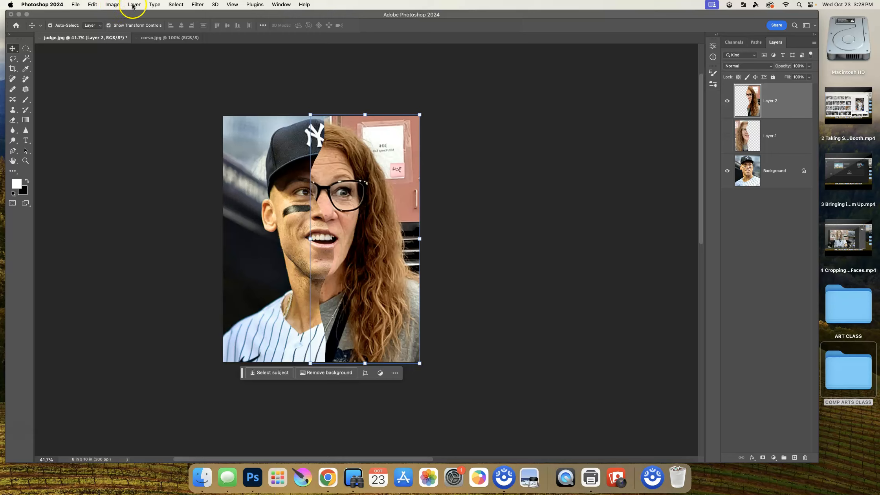
Flatten the composite with Layer > Flatten Image, agreeing to discard the hidden layer
left_click(133, 4)
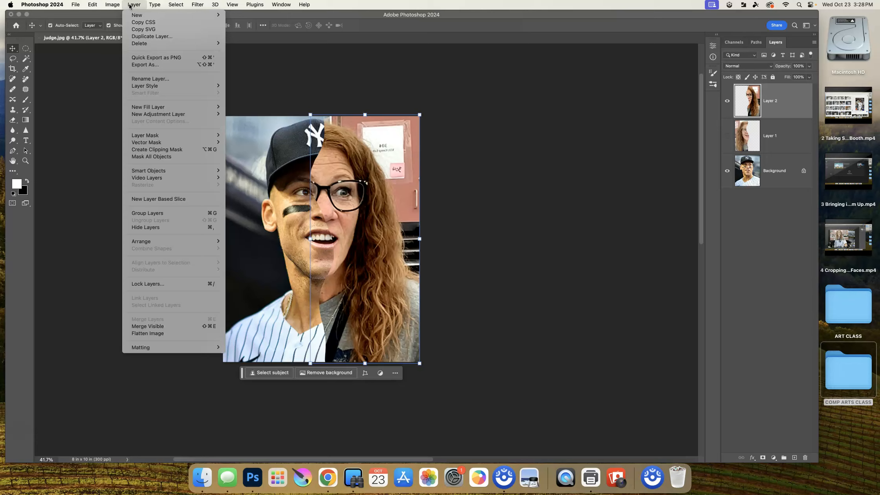
mouse_move(150, 156)
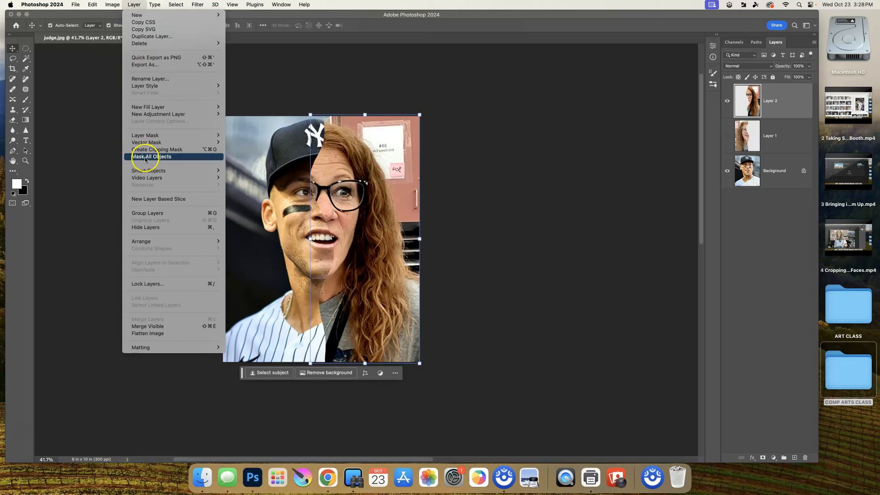
mouse_move(148, 333)
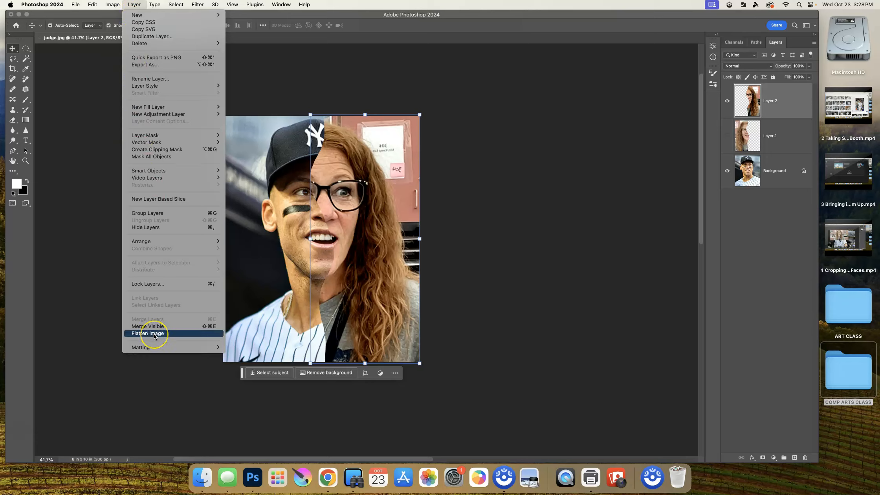
mouse_move(148, 326)
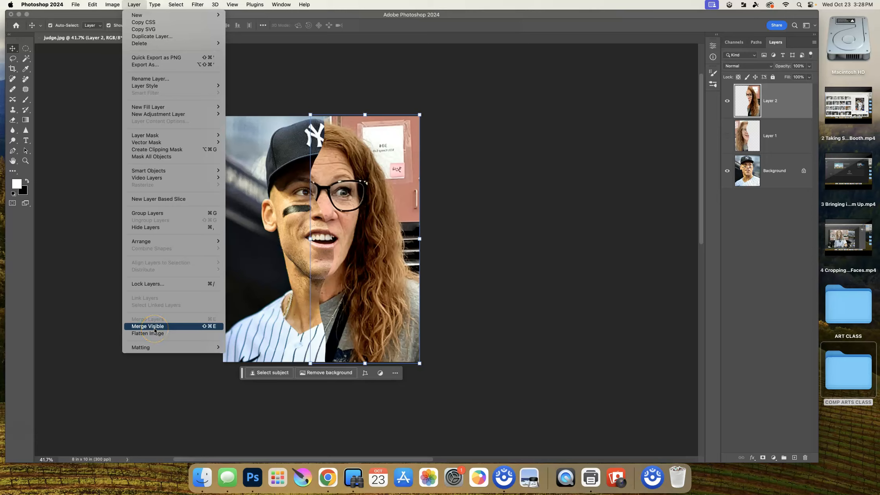
mouse_move(147, 333)
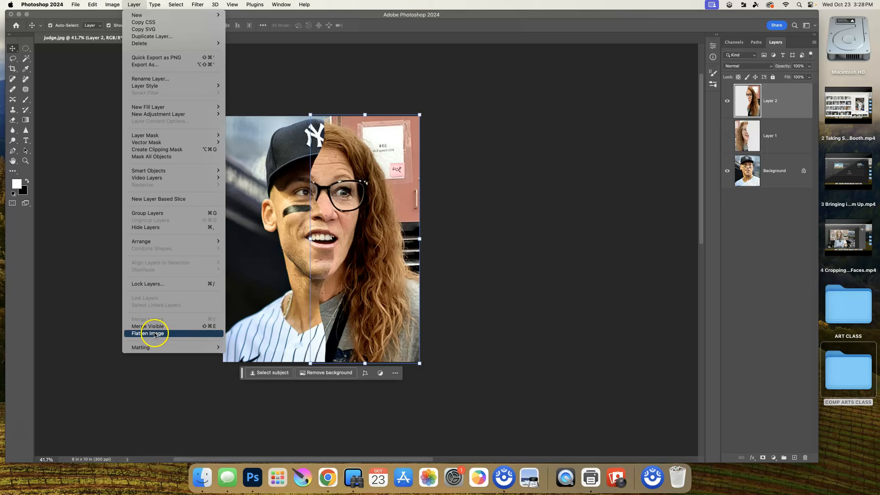
left_click(148, 333)
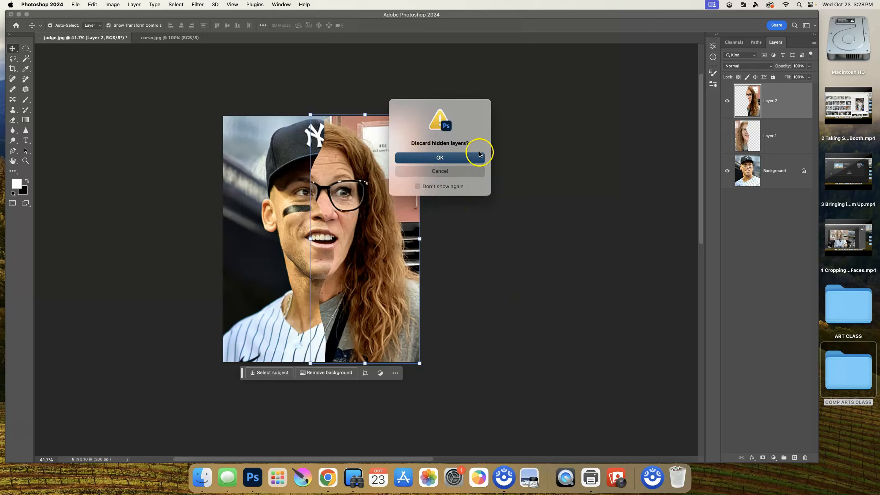
mouse_move(415, 204)
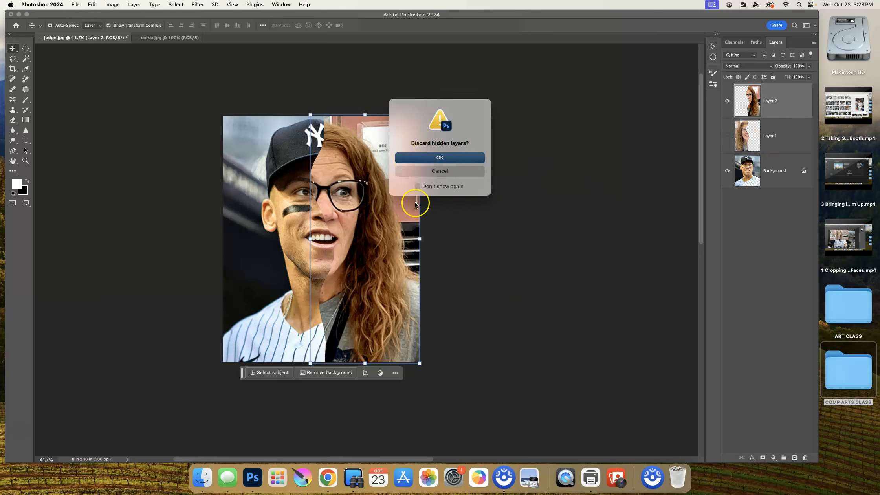
left_click(439, 157)
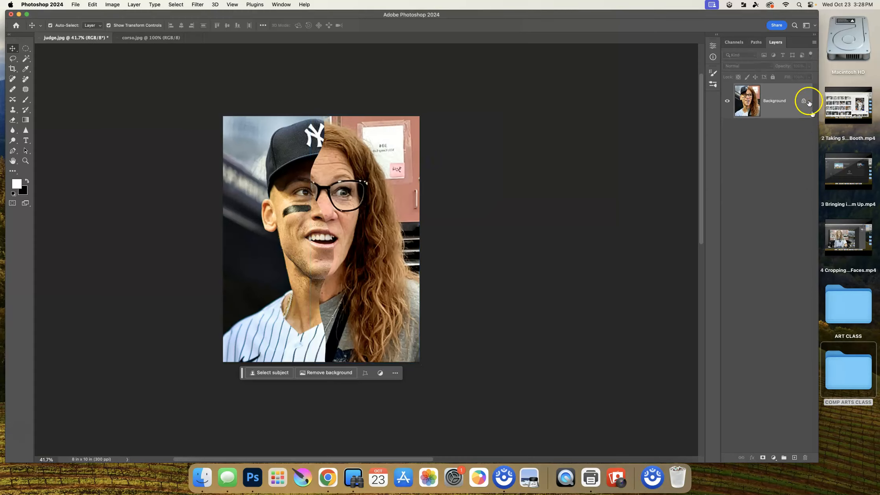
mouse_move(718, 127)
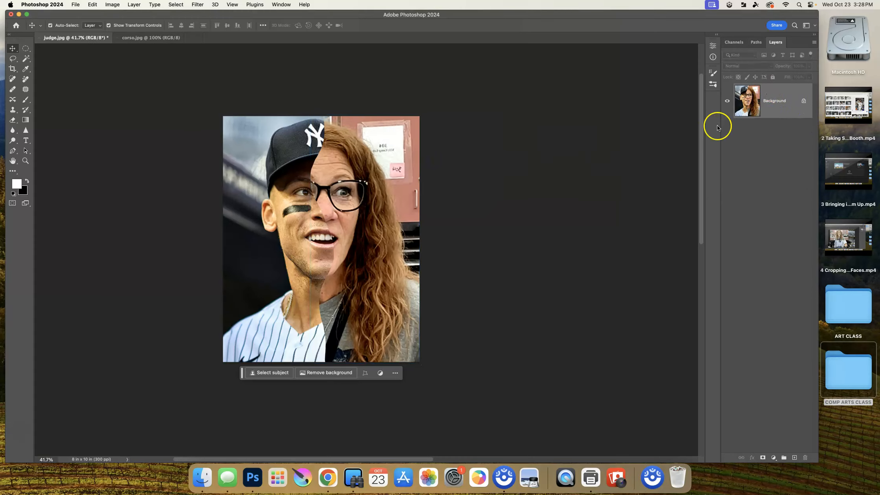
mouse_move(777, 124)
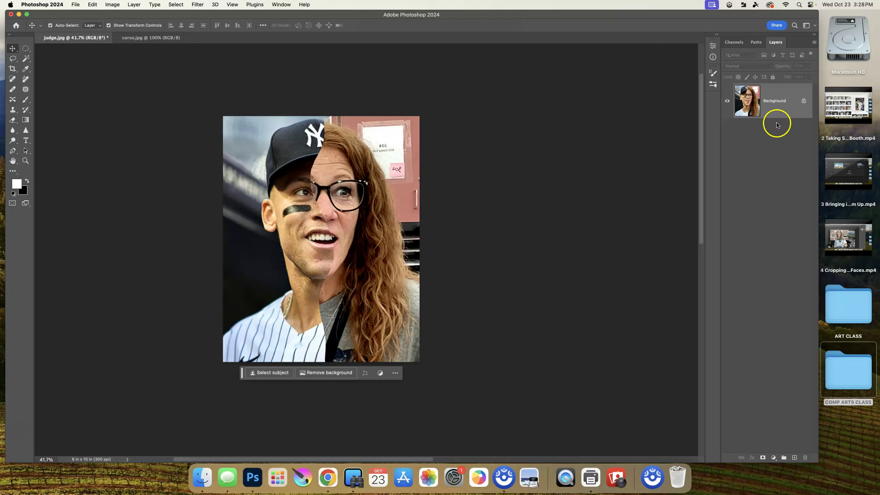
mouse_move(302, 182)
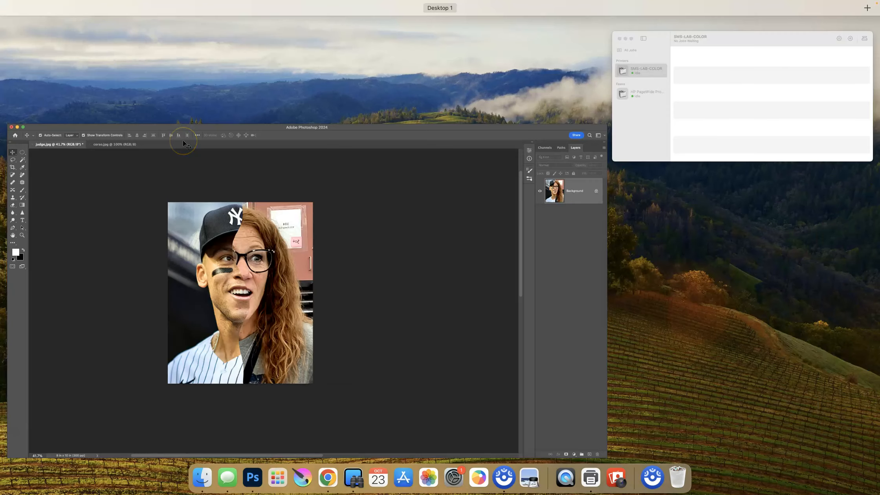
Bring up the File menu over the flattened split-face image
left_click(74, 4)
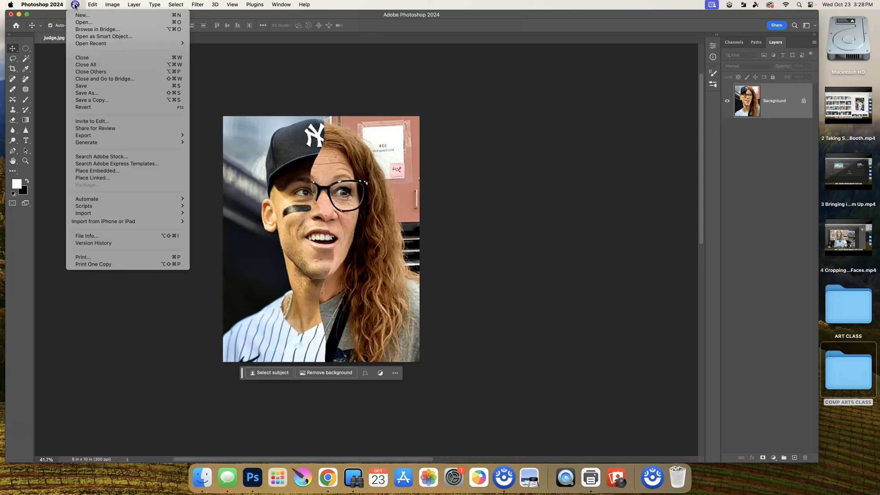
mouse_move(86, 93)
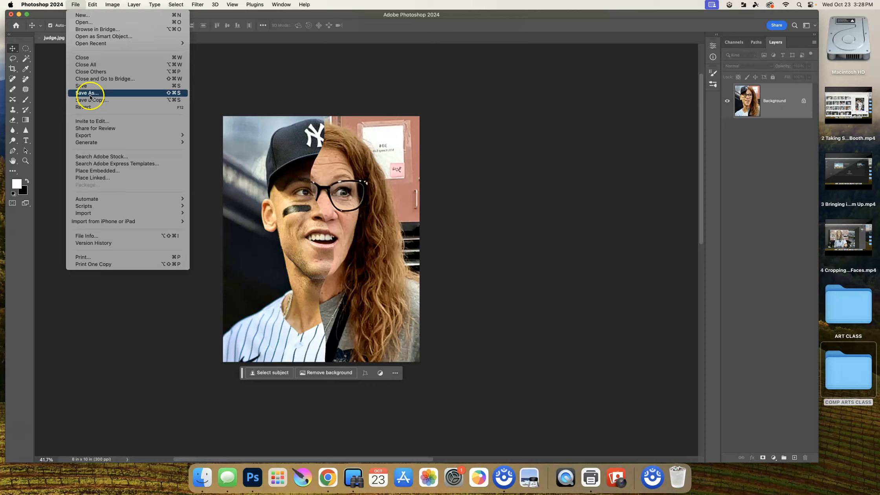
Save the flattened image as the JPEG 'split.jpg' in FILTER, confirming the JPEG options
left_click(87, 93)
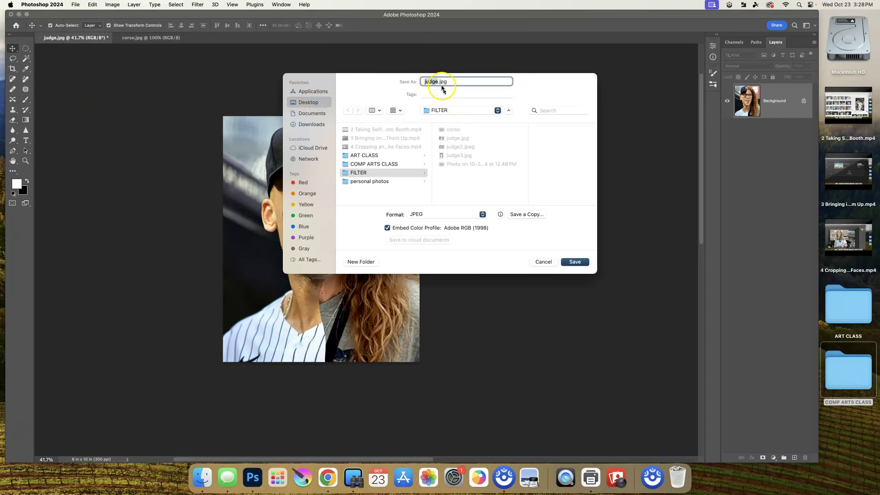
mouse_move(410, 132)
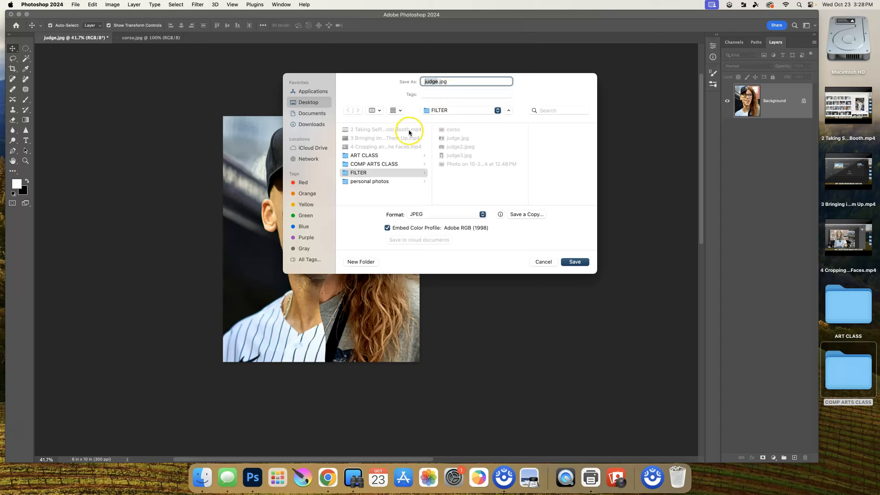
left_click(481, 215)
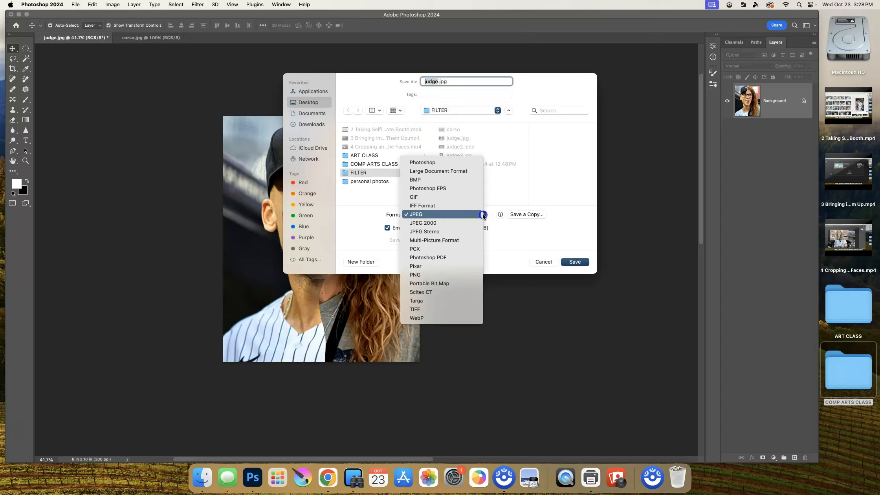
left_click(415, 214)
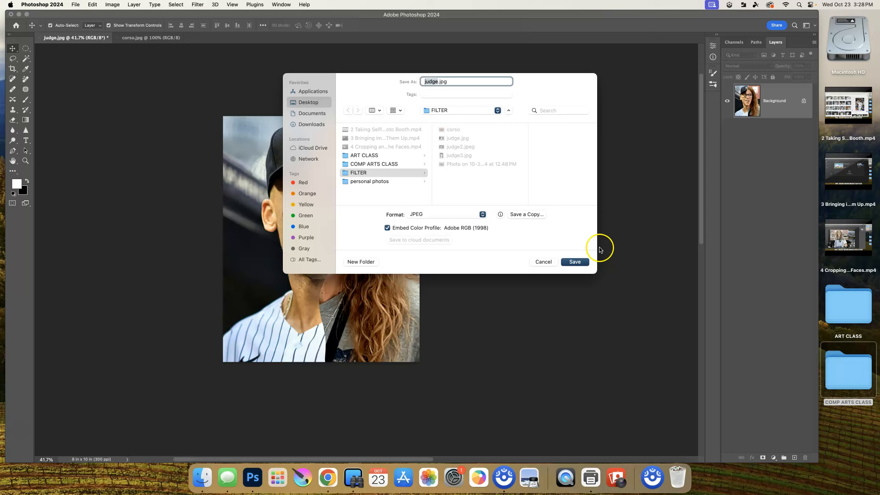
mouse_move(527, 108)
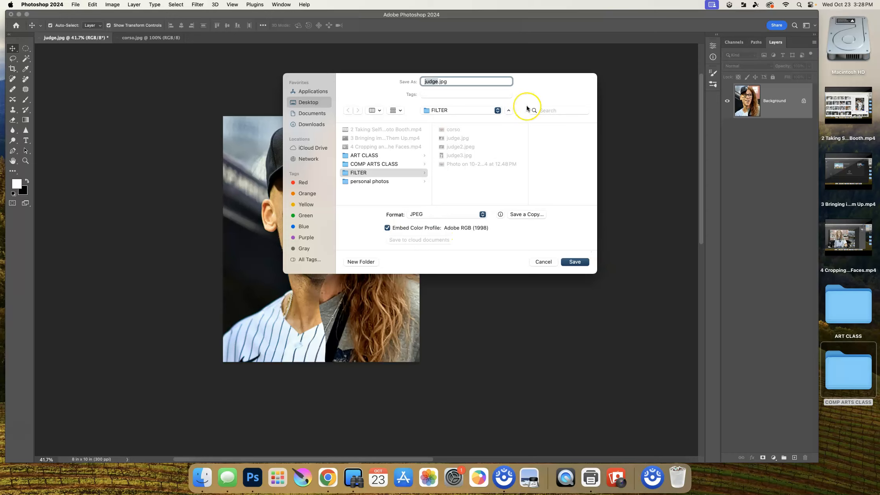
type("sl.jpg")
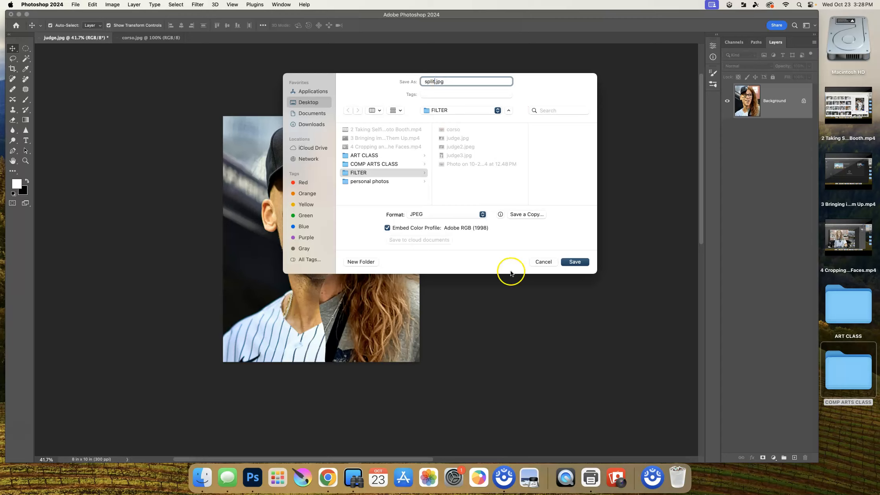
mouse_move(486, 262)
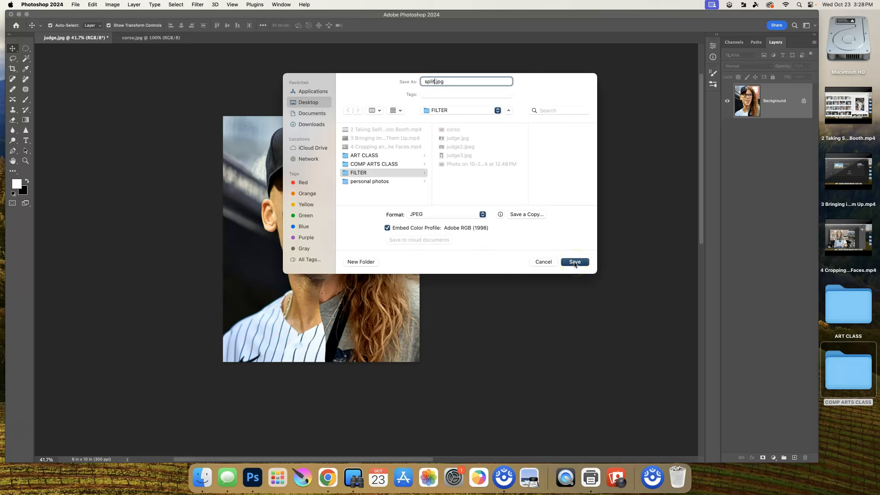
left_click(574, 262)
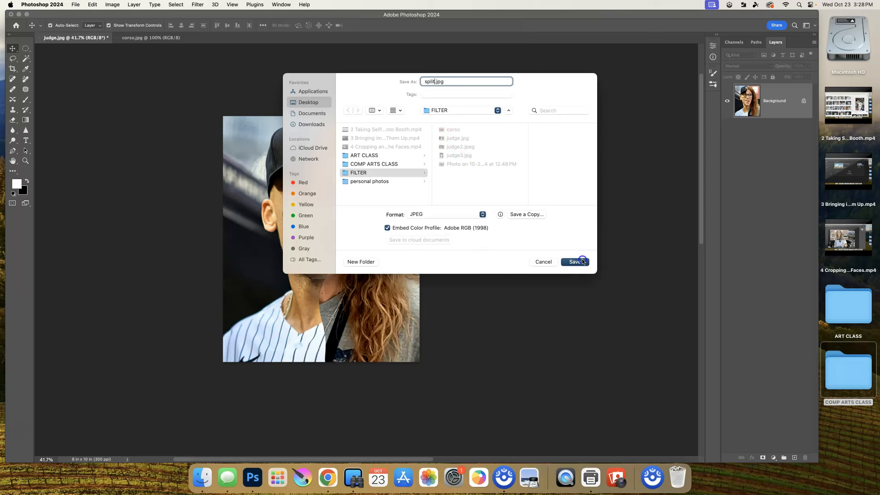
left_click(574, 261)
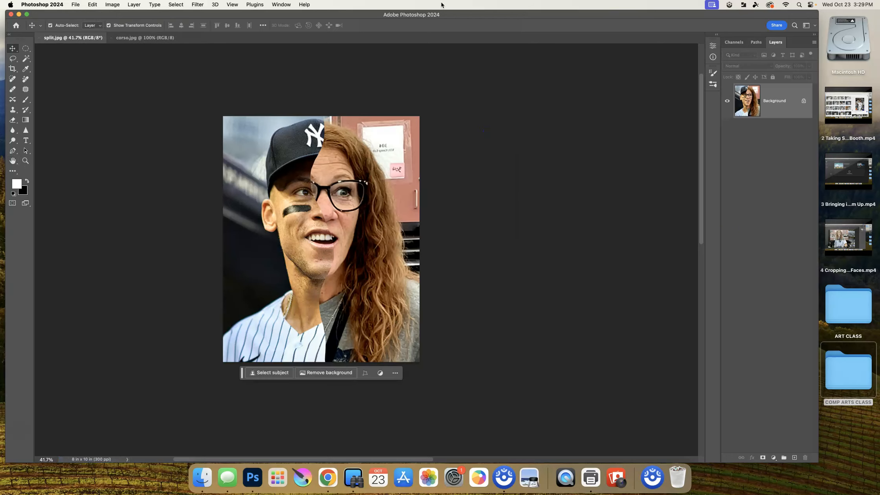
mouse_move(254, 4)
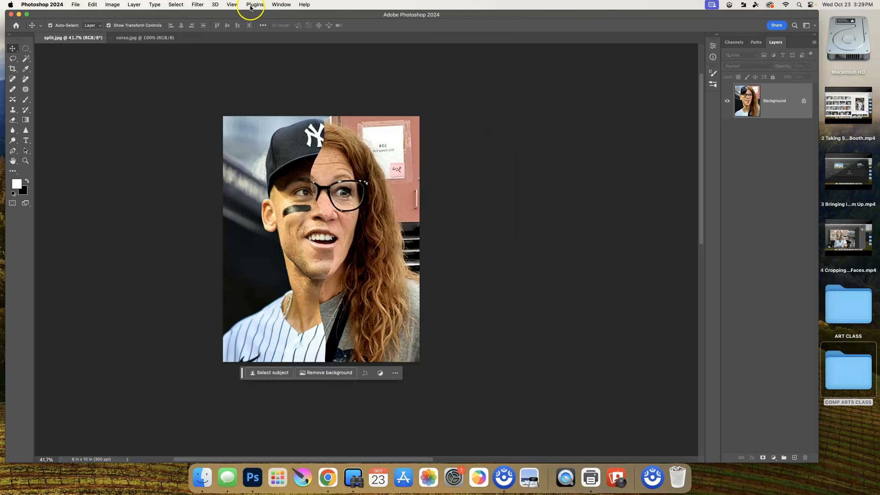
mouse_move(346, 212)
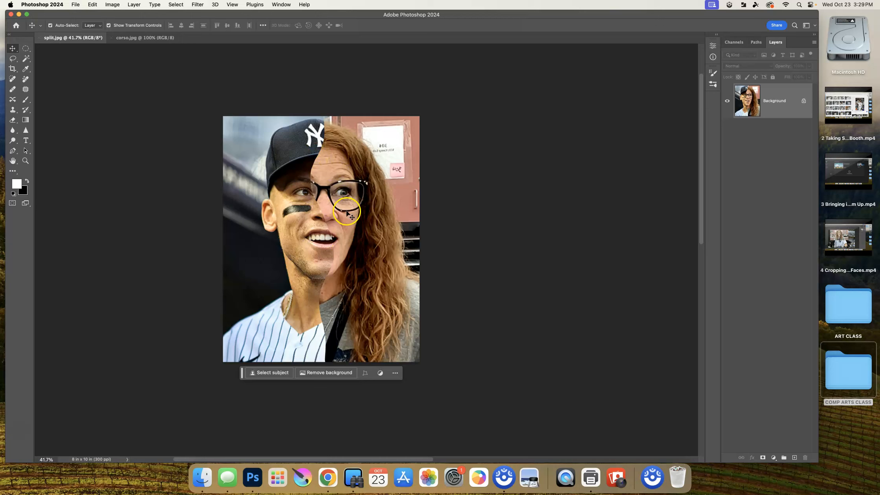
mouse_move(107, 267)
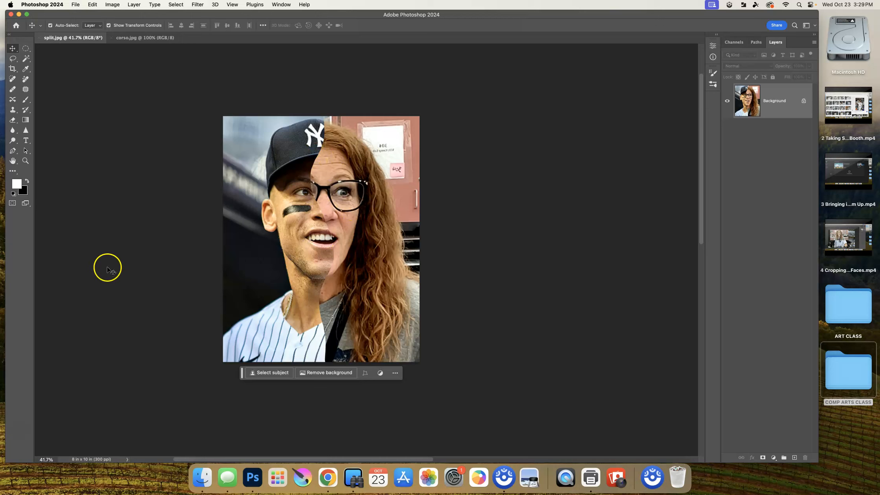
mouse_move(32, 442)
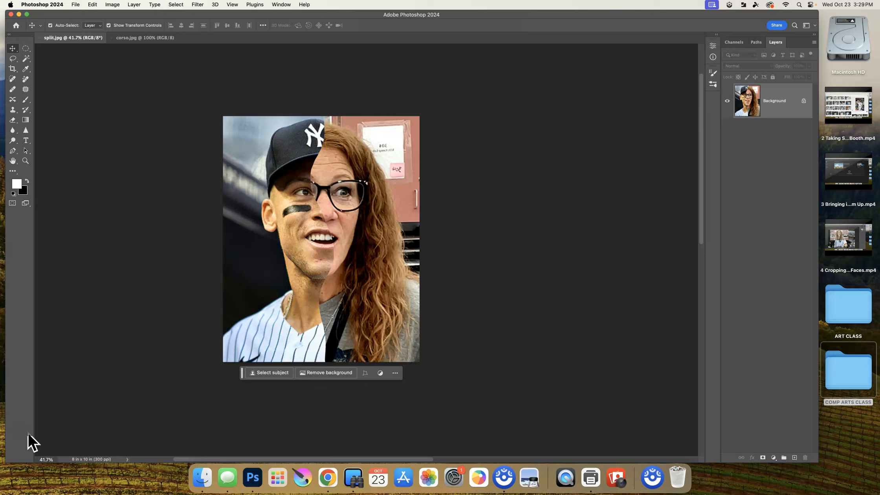